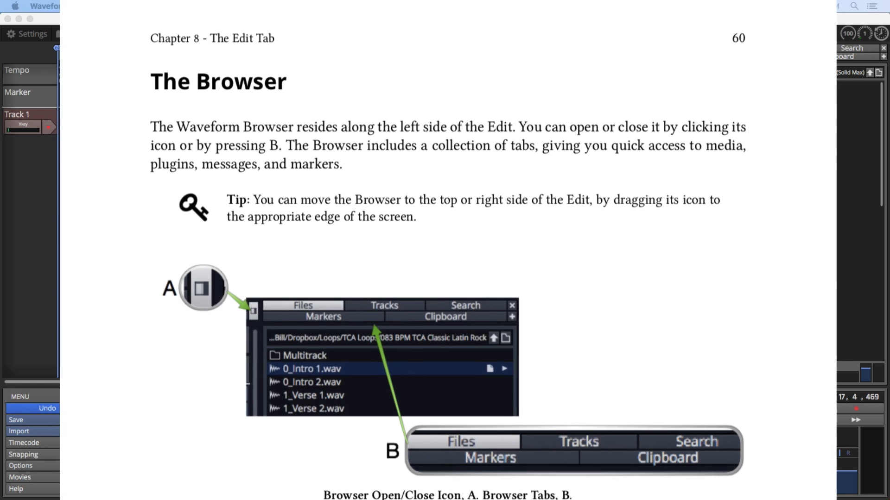
- Page down the Waveform User Guide PDF from the Browser section to the Compact Toolbar section
scroll("down", 3)
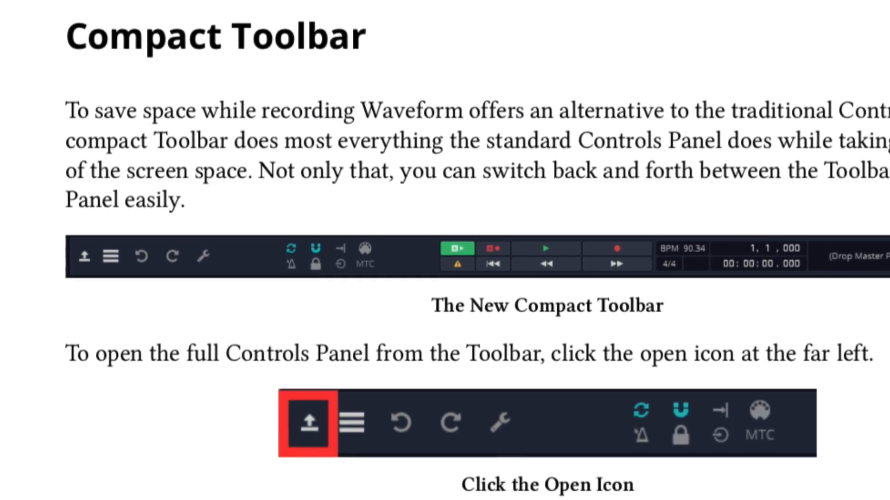
scroll("down", 3)
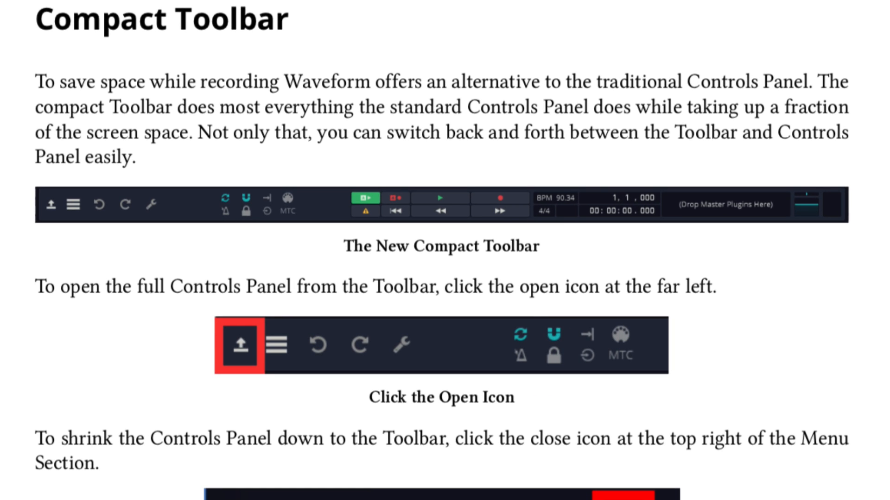
scroll("down", 3)
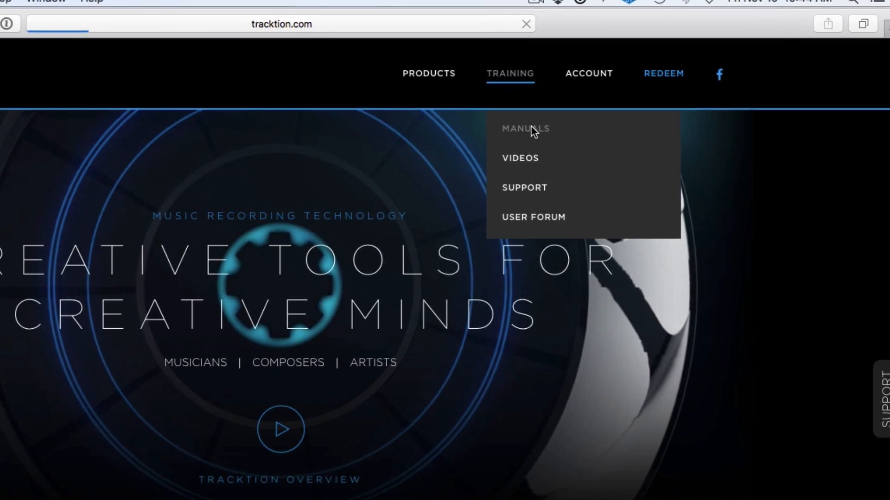
- Show the Waveform Manuals downloads on tracktion.com via Training > Manuals
left_click(524, 129)
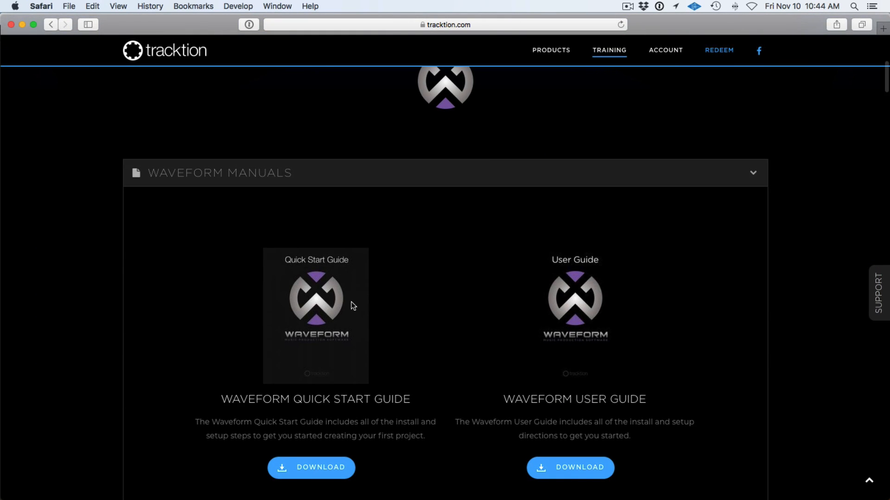
scroll("down", 3)
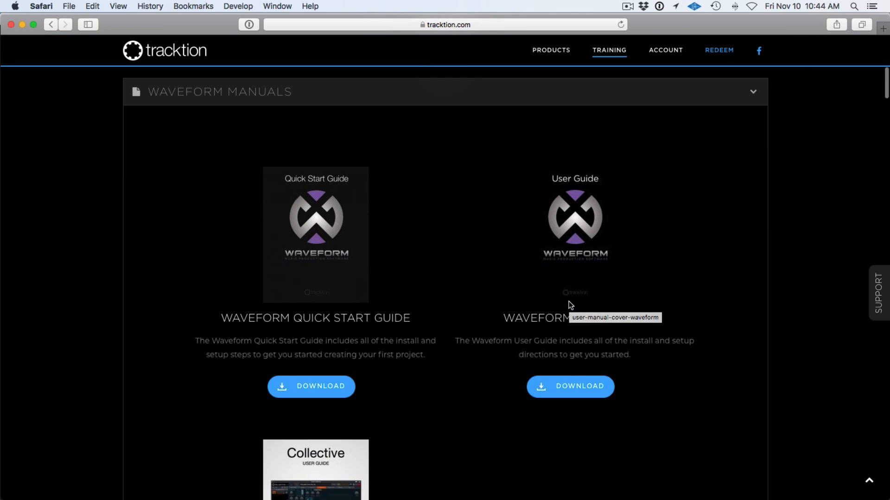
mouse_move(445, 257)
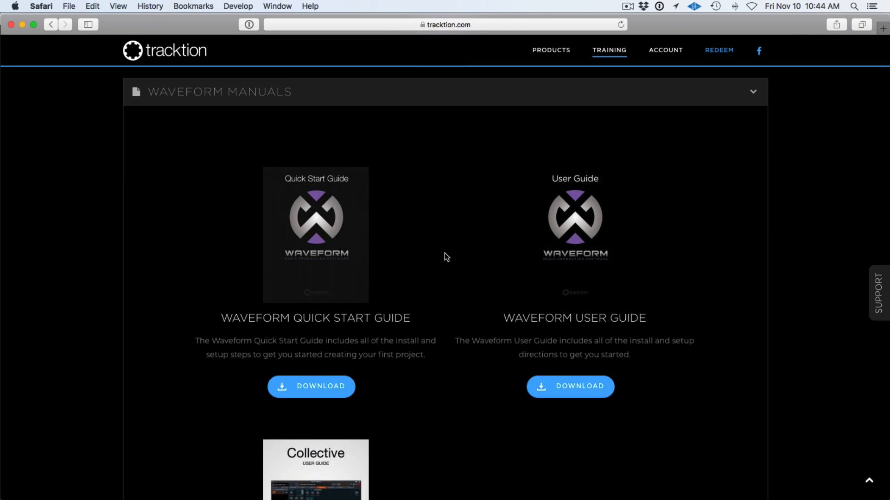
scroll("up", 3)
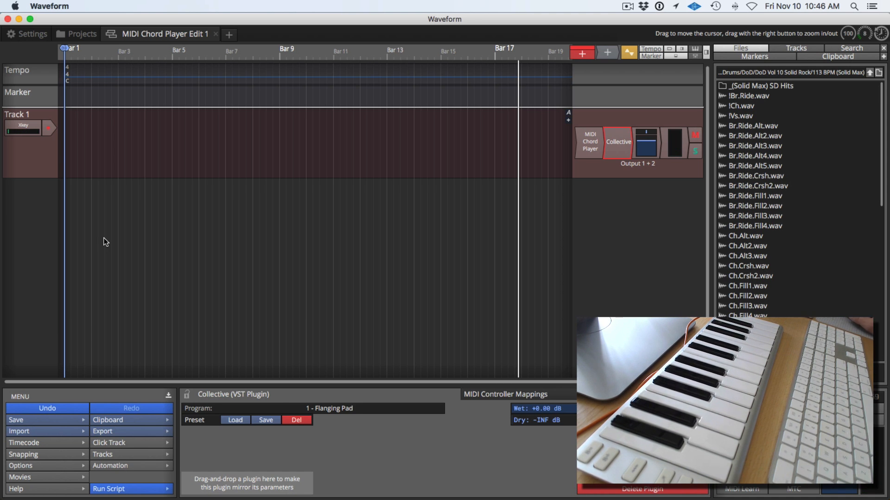
mouse_move(136, 148)
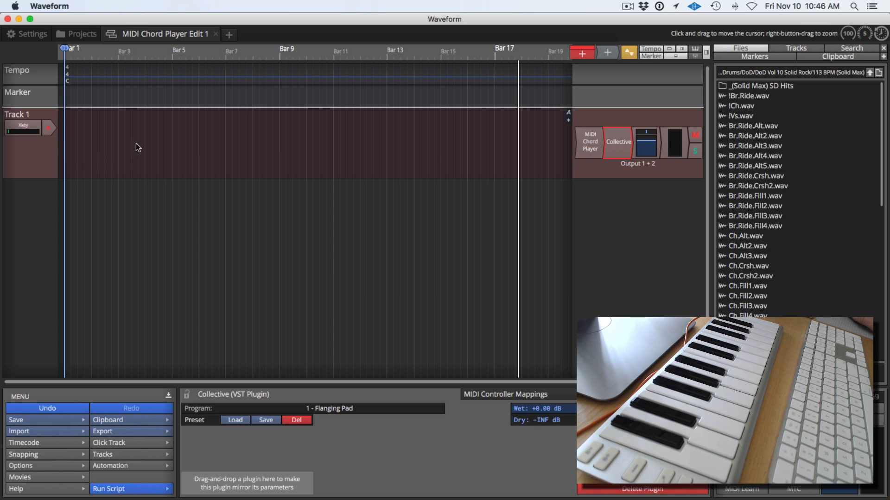
mouse_move(581, 145)
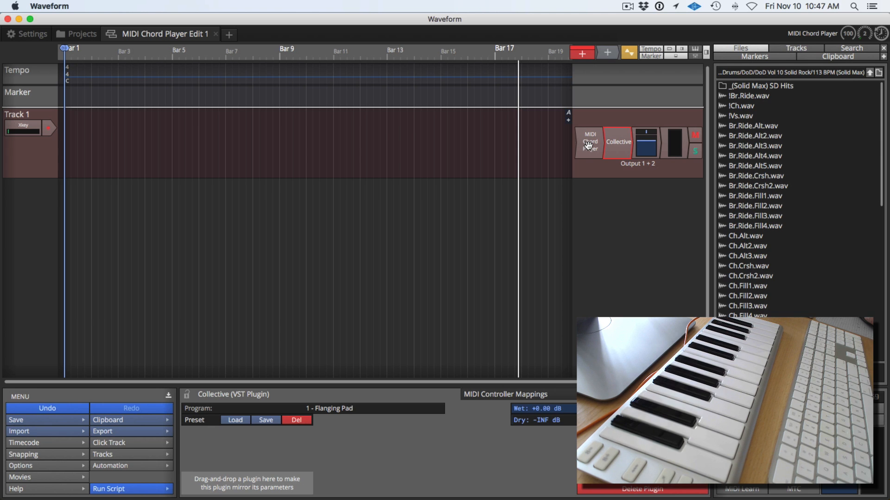
- Bring up Collective's editor window from Track 1's plugin chain and play notes through it
left_click(617, 142)
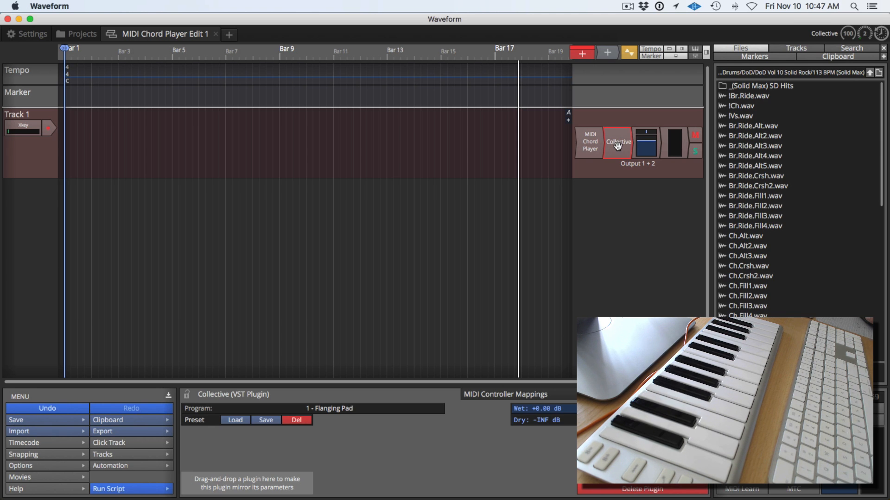
left_click(617, 142)
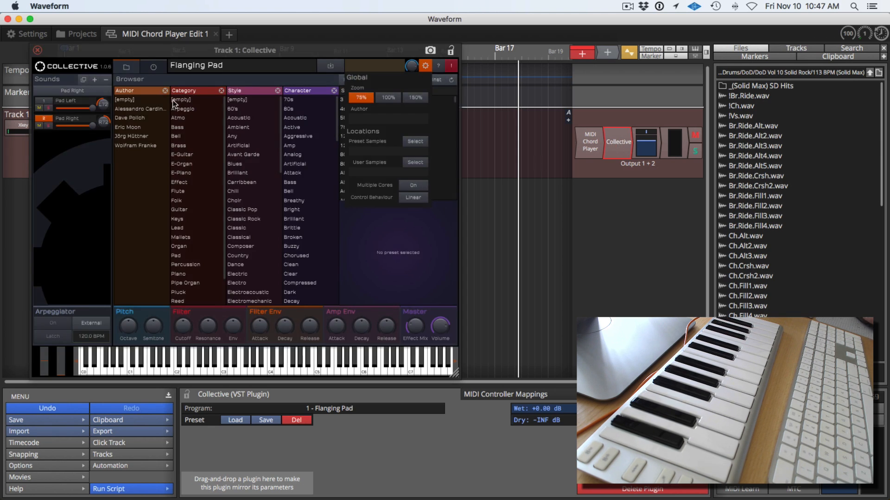
mouse_move(216, 73)
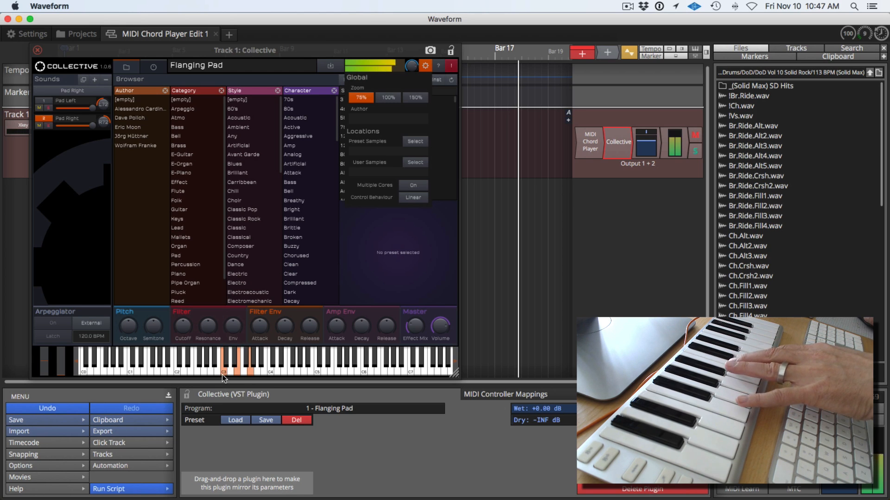
- Insert a MIDI Chord Player ahead of Collective on Track 1 and show its settings
left_click(588, 142)
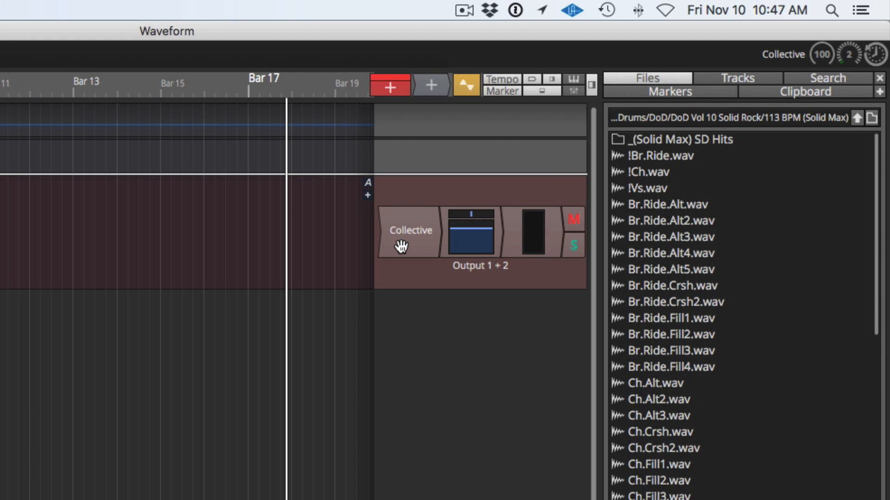
mouse_move(439, 139)
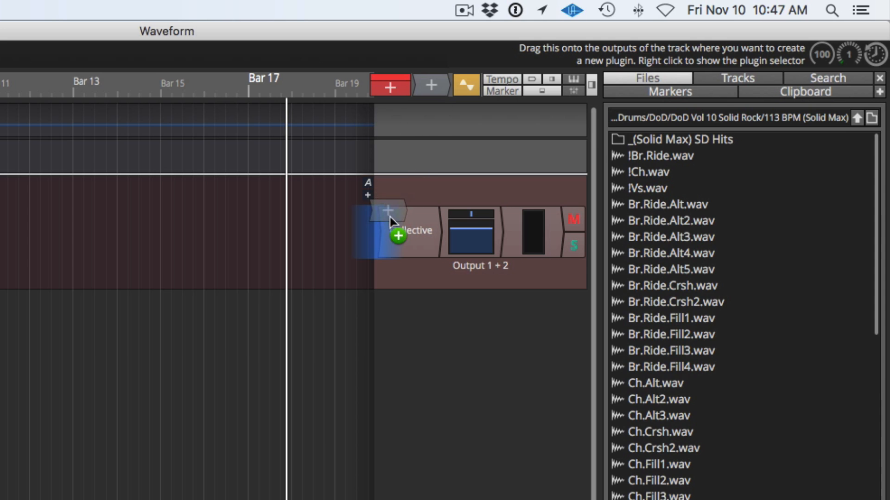
right_click(387, 213)
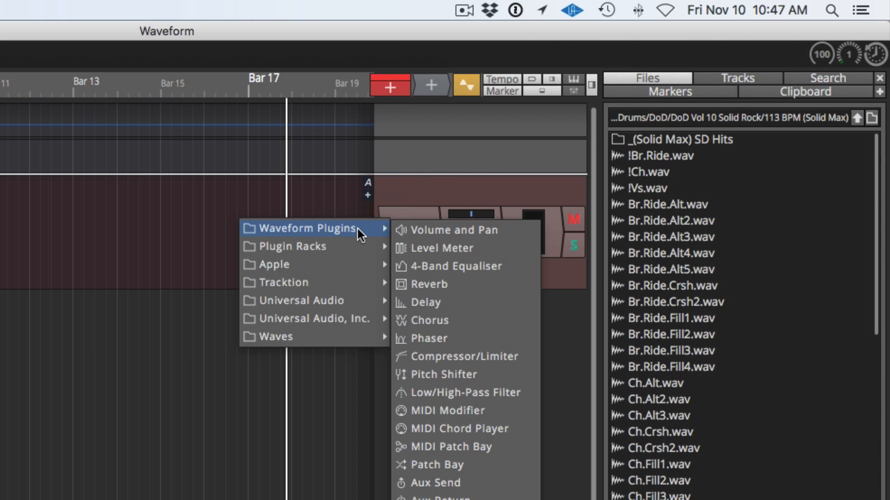
mouse_move(451, 233)
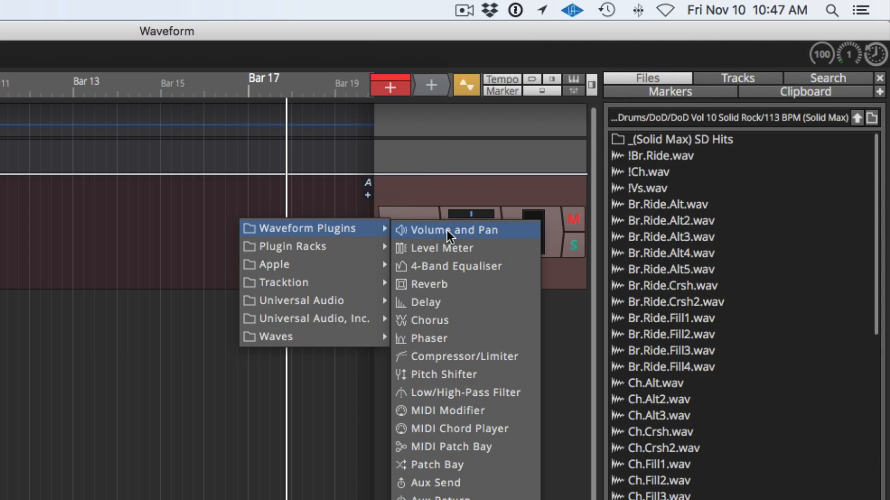
mouse_move(437, 420)
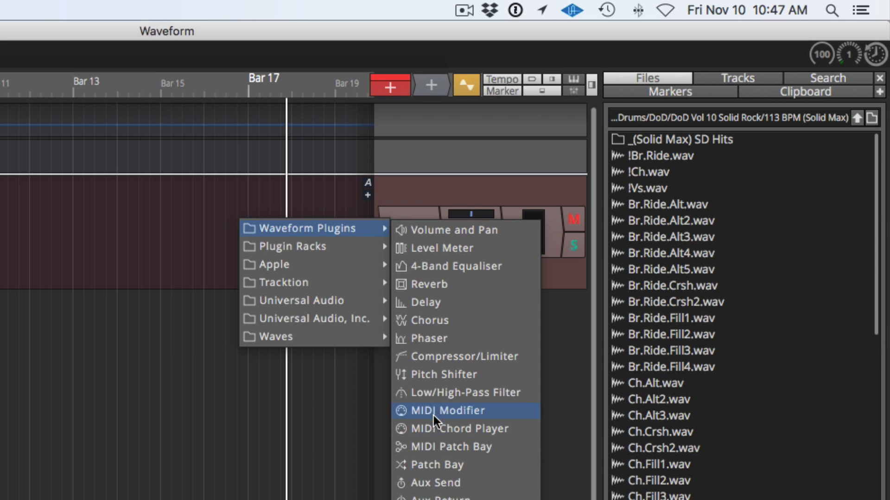
mouse_move(428, 457)
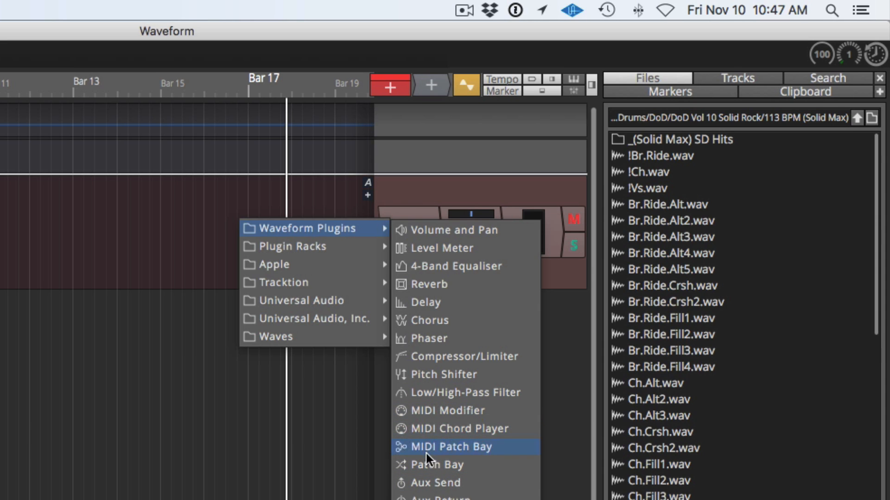
left_click(459, 428)
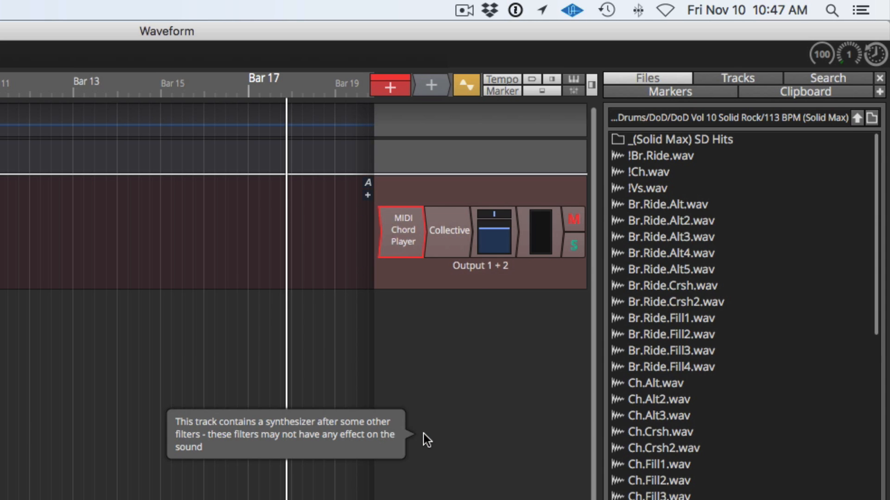
mouse_move(447, 271)
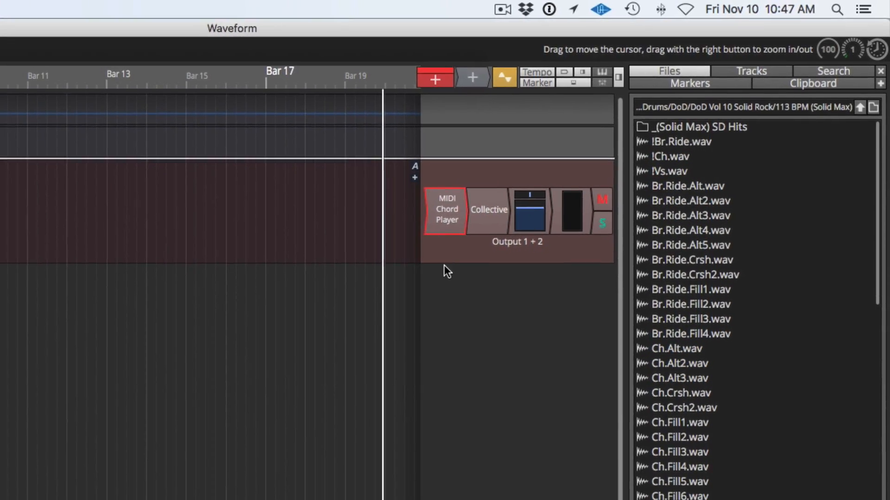
double_click(445, 211)
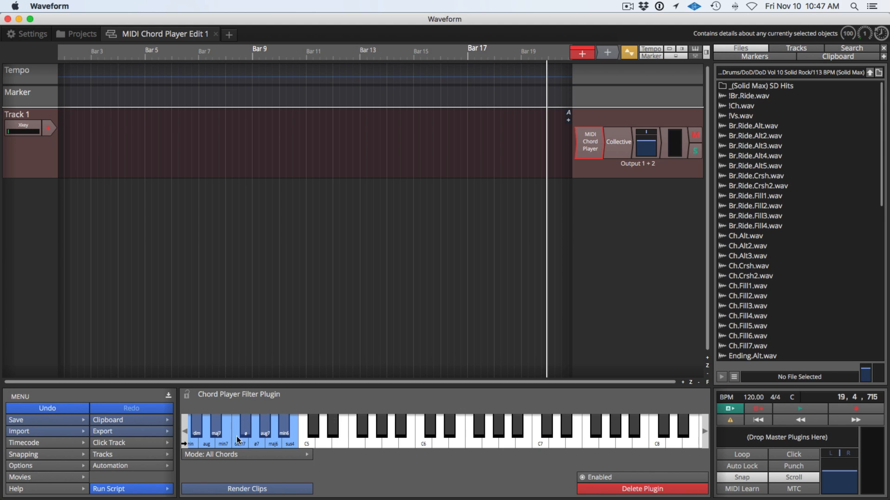
mouse_move(253, 418)
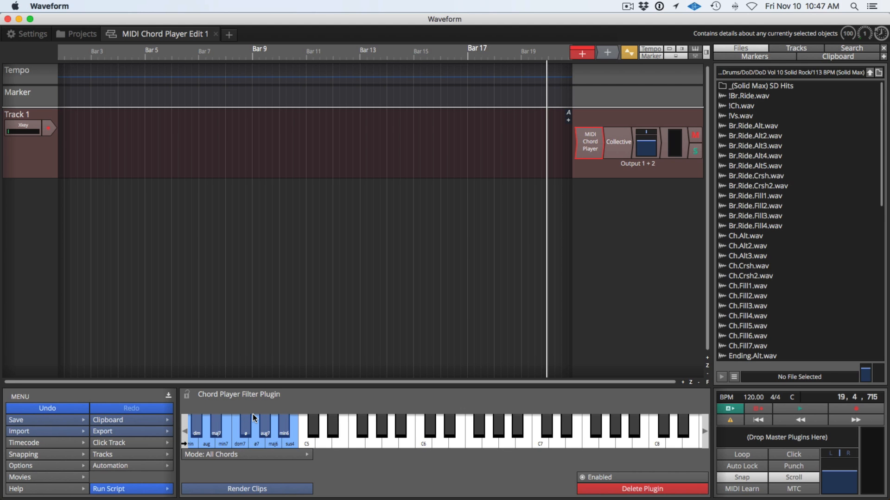
mouse_move(190, 400)
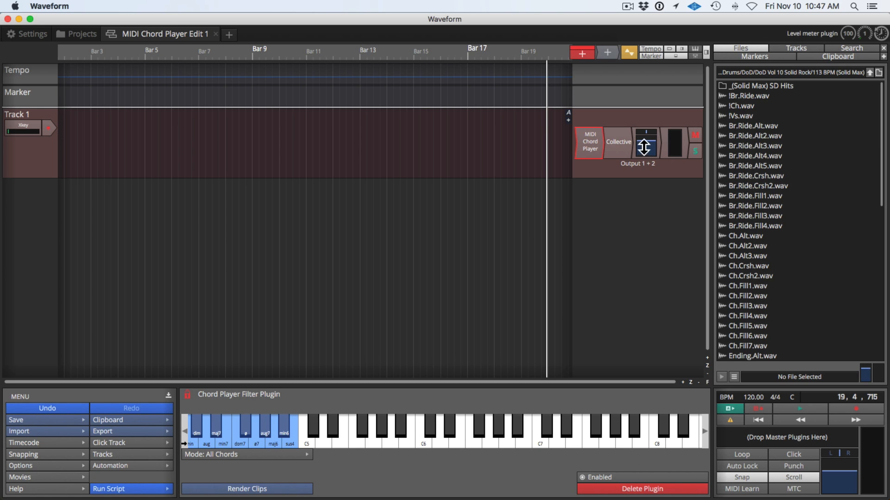
left_click(618, 142)
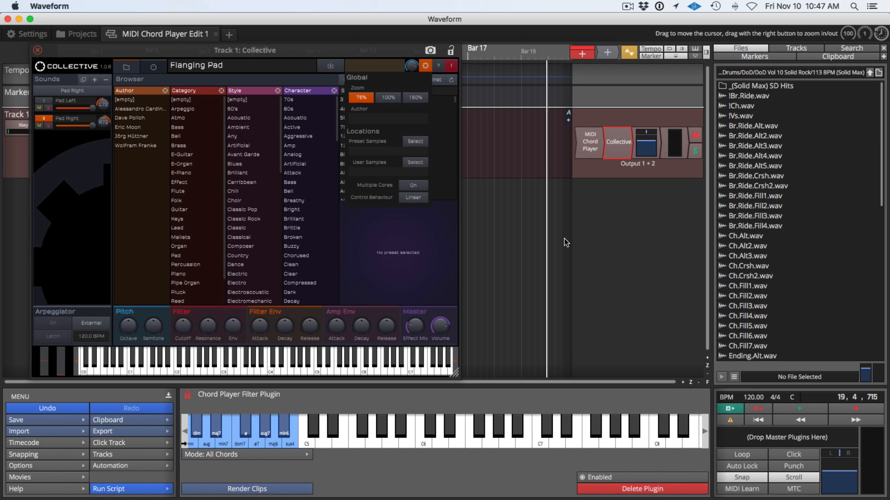
left_click(37, 50)
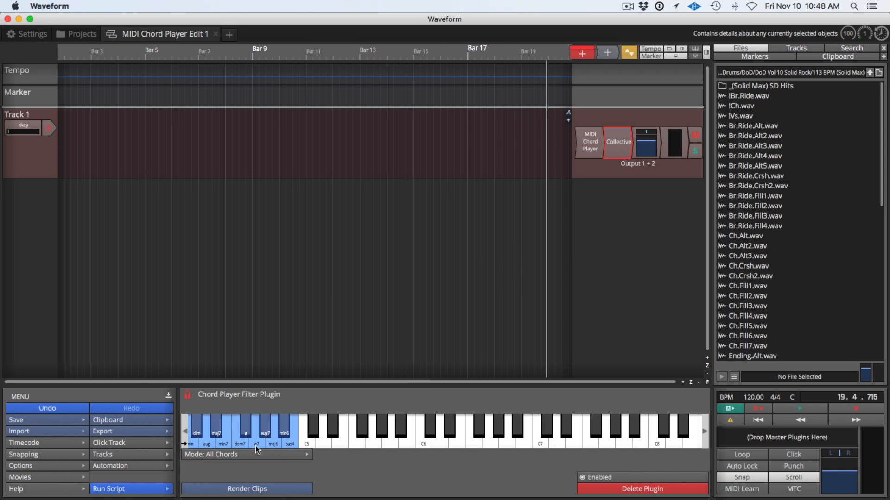
mouse_move(246, 471)
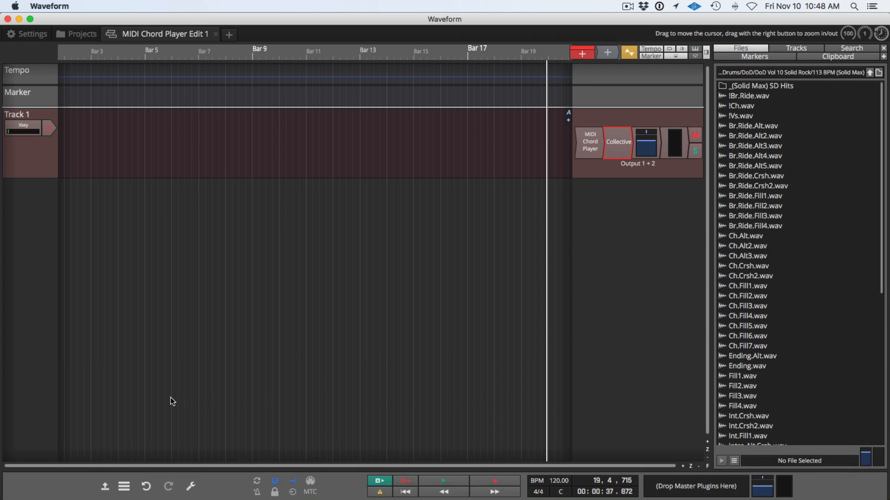
left_click(146, 484)
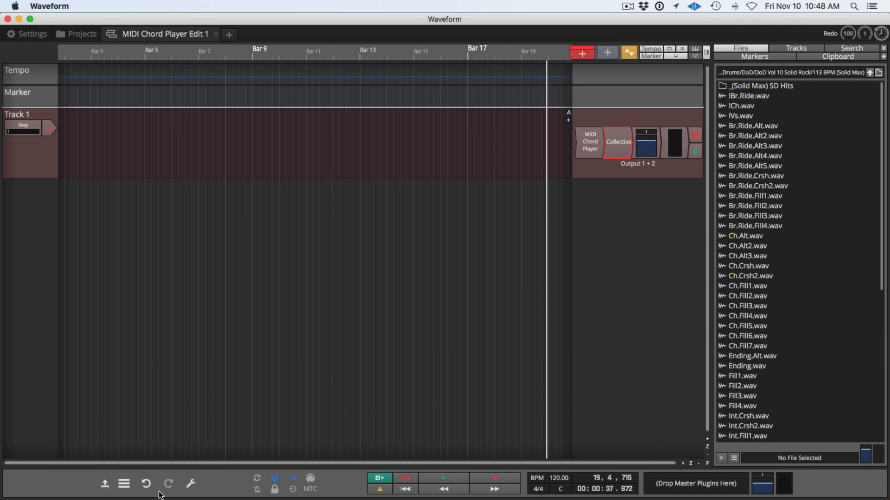
left_click(617, 141)
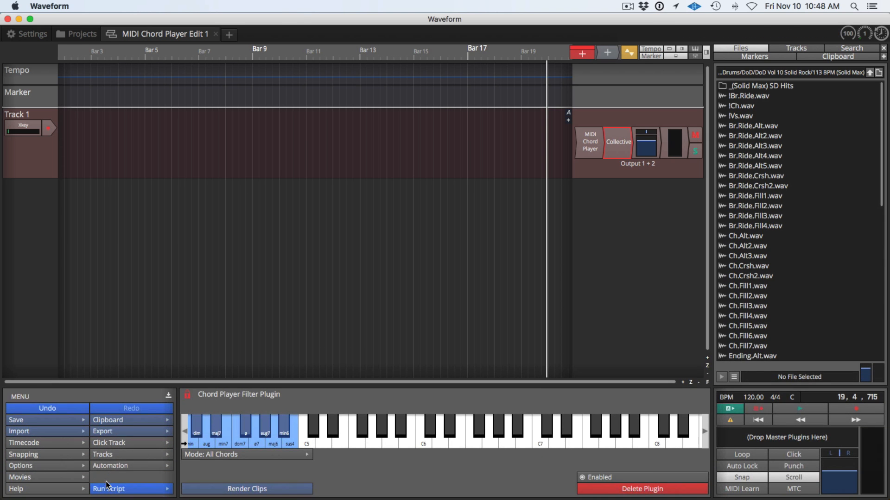
mouse_move(350, 405)
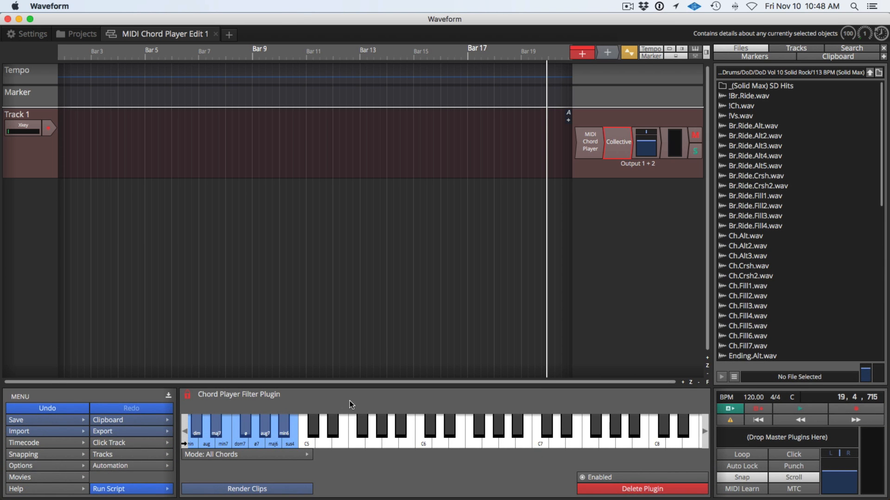
left_click(589, 141)
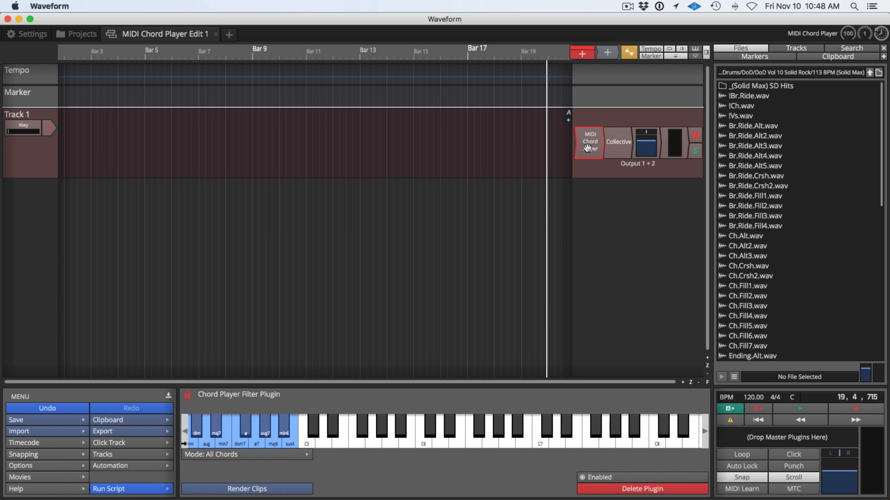
mouse_move(205, 447)
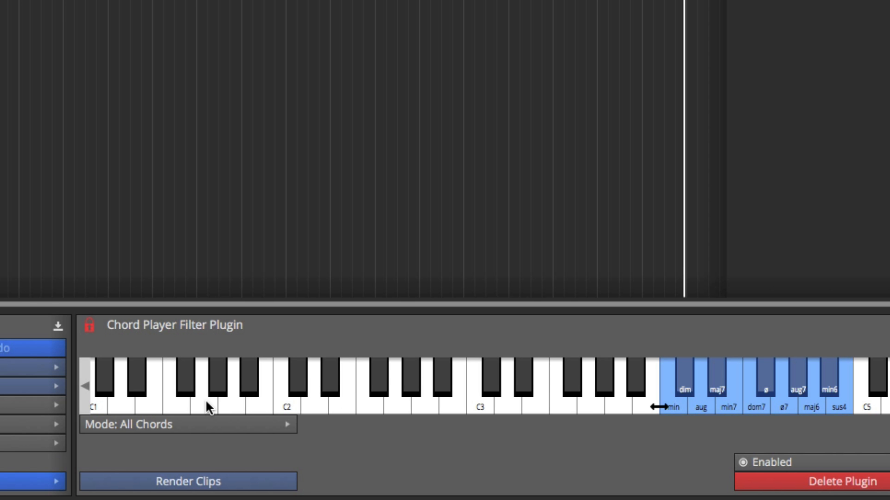
mouse_move(410, 411)
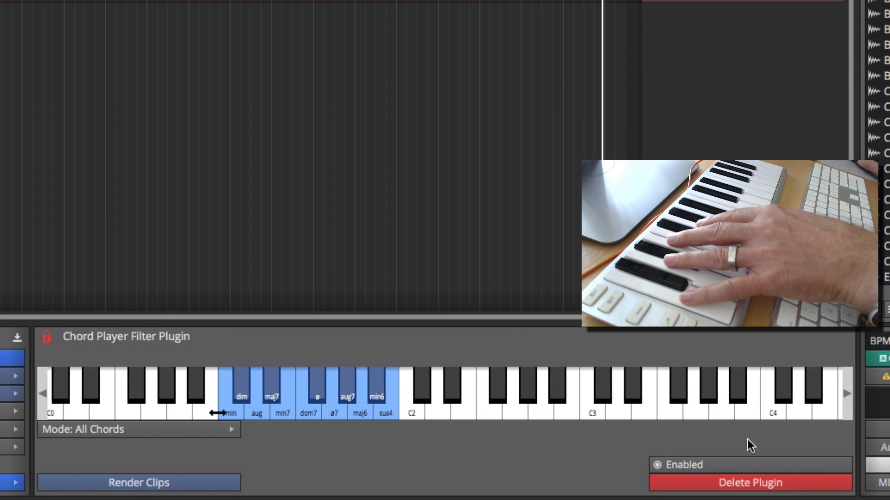
left_click(43, 394)
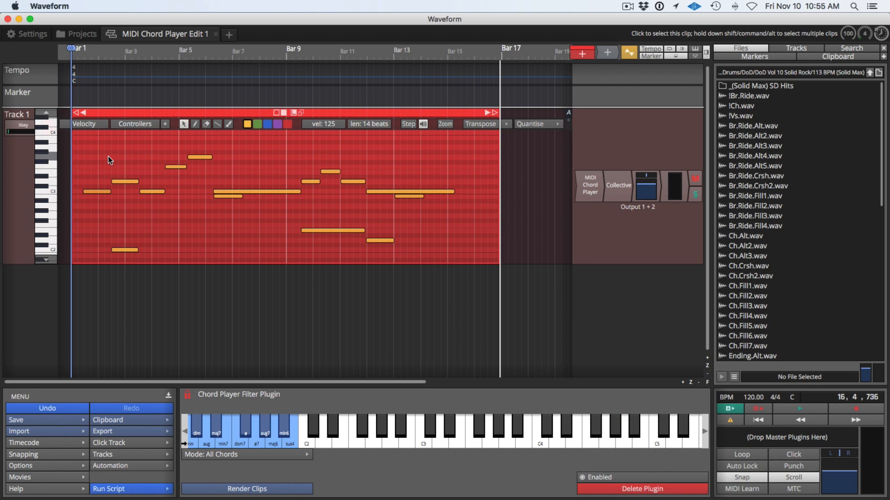
mouse_move(114, 169)
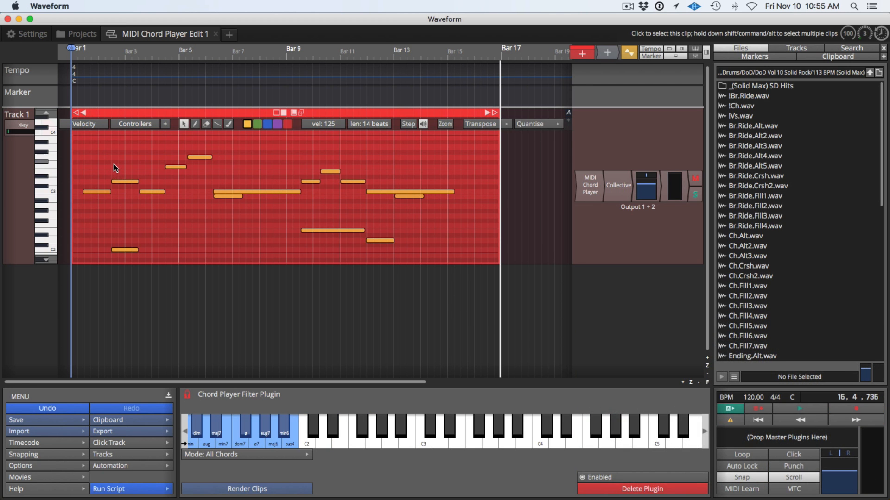
mouse_move(244, 212)
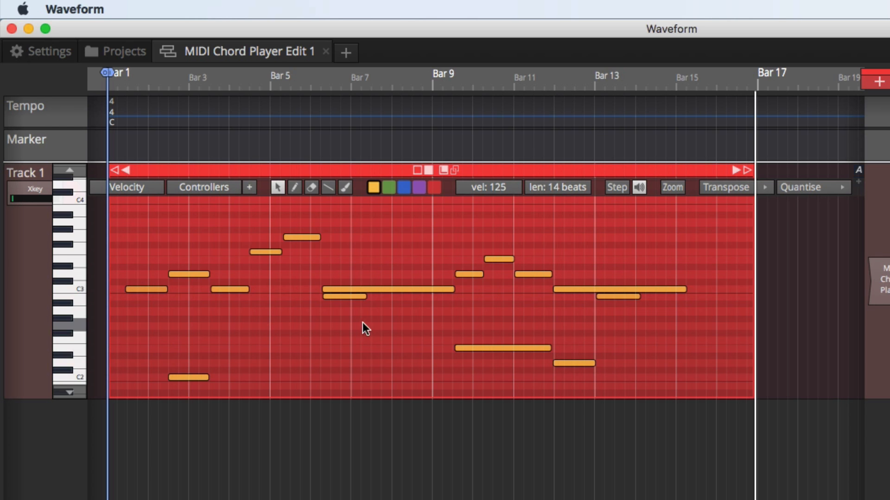
mouse_move(311, 319)
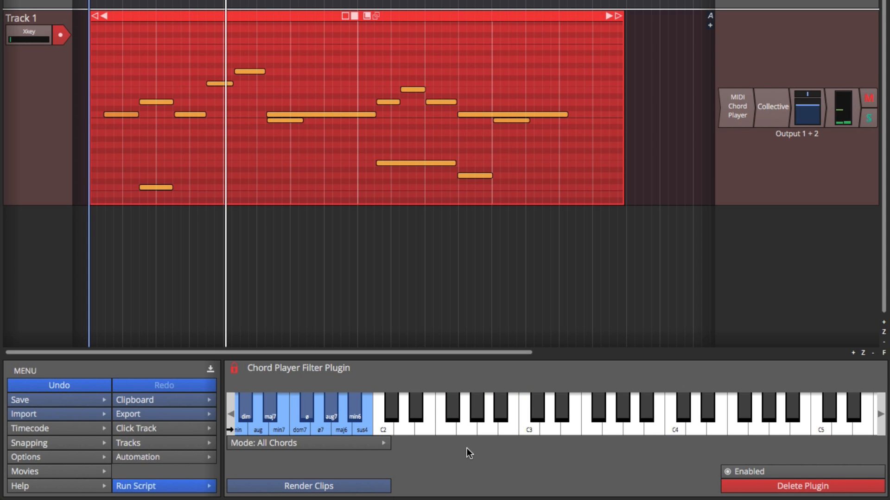
mouse_move(349, 382)
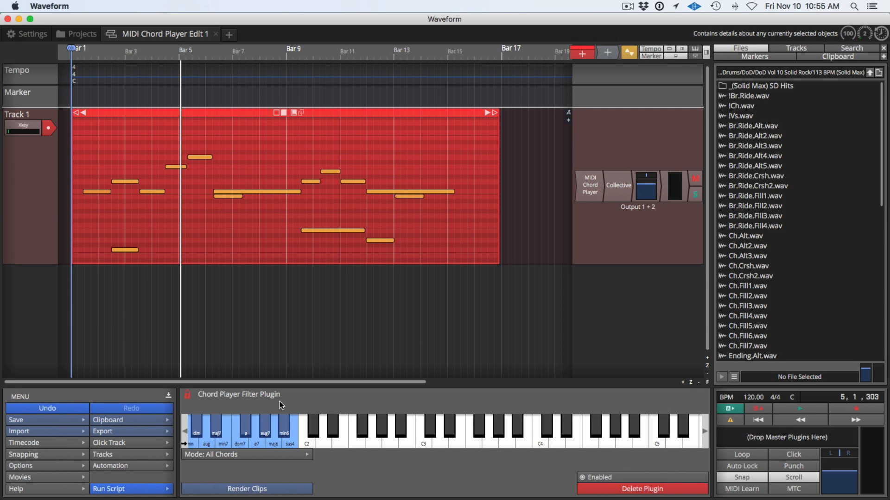
mouse_move(246, 488)
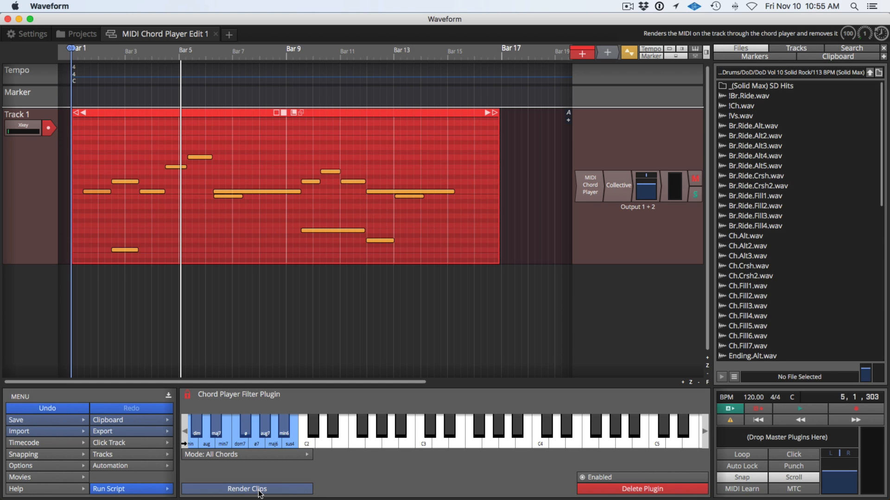
- Render Track 1's melody clip into full chords with Render Clips, removing the chord player
left_click(246, 488)
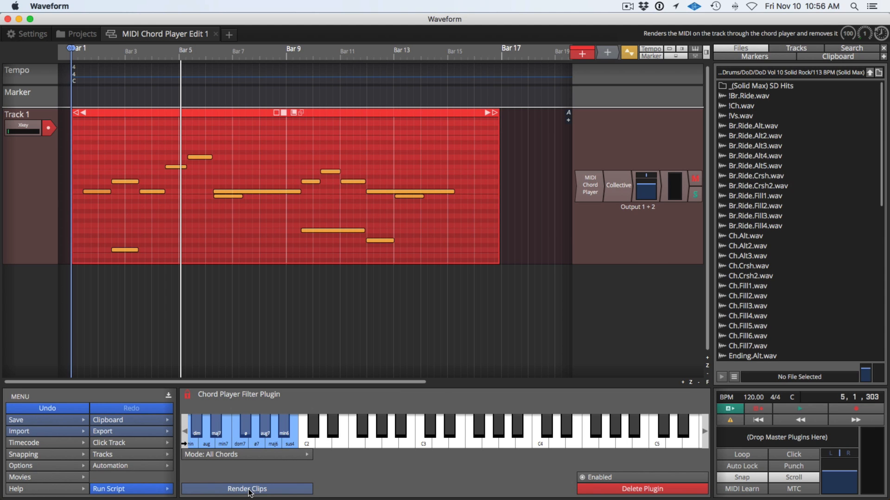
left_click(246, 489)
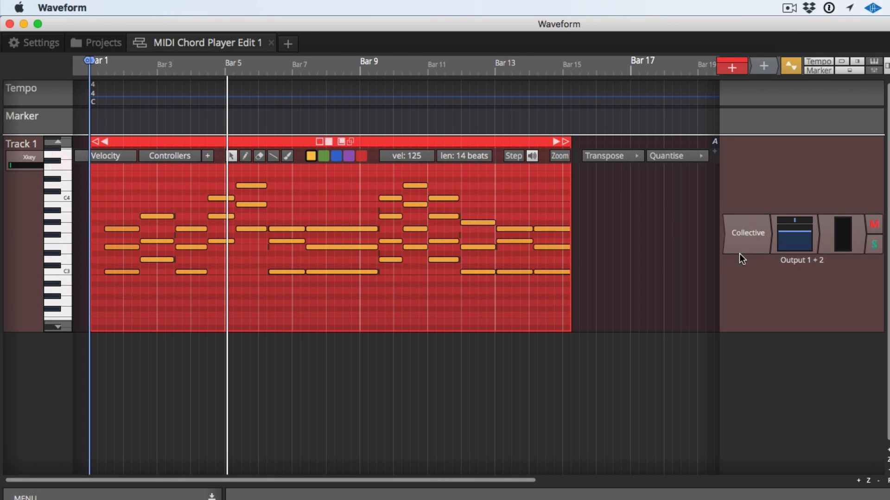
mouse_move(723, 205)
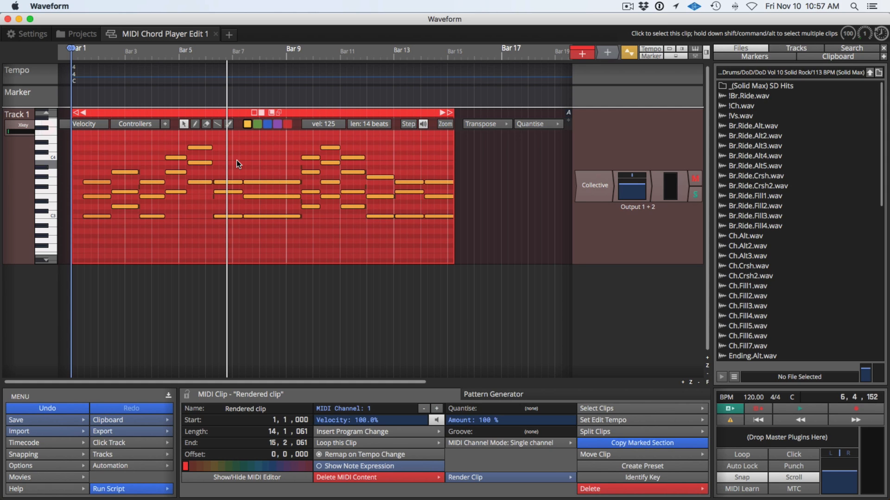
mouse_move(211, 116)
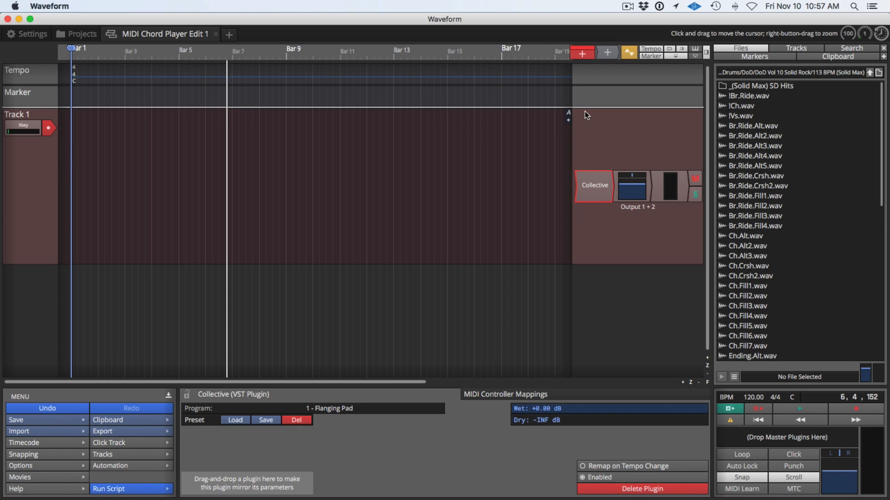
mouse_move(612, 46)
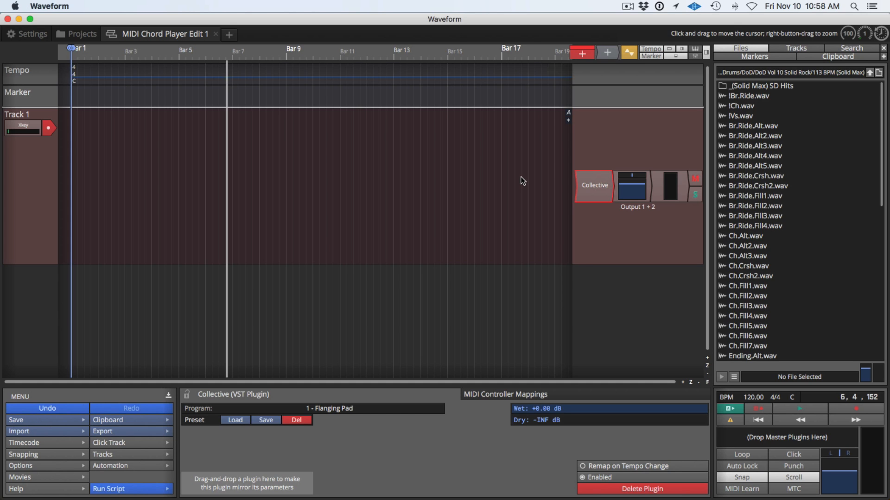
mouse_move(493, 122)
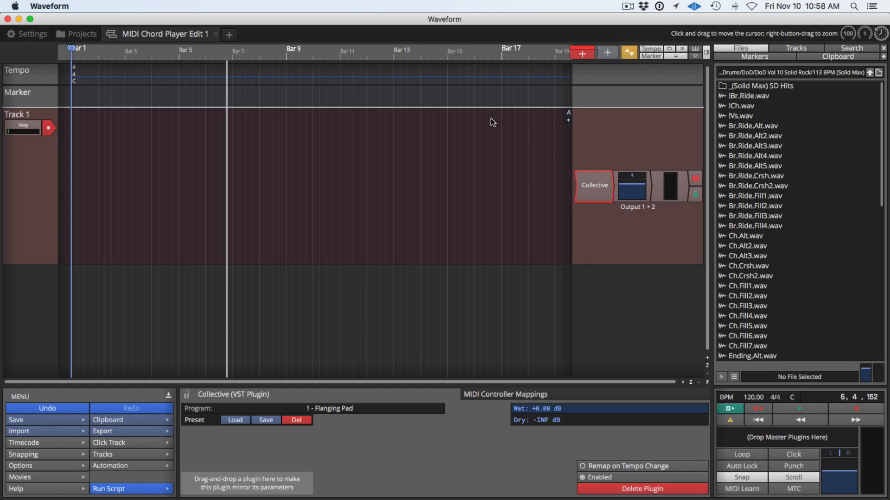
mouse_move(609, 142)
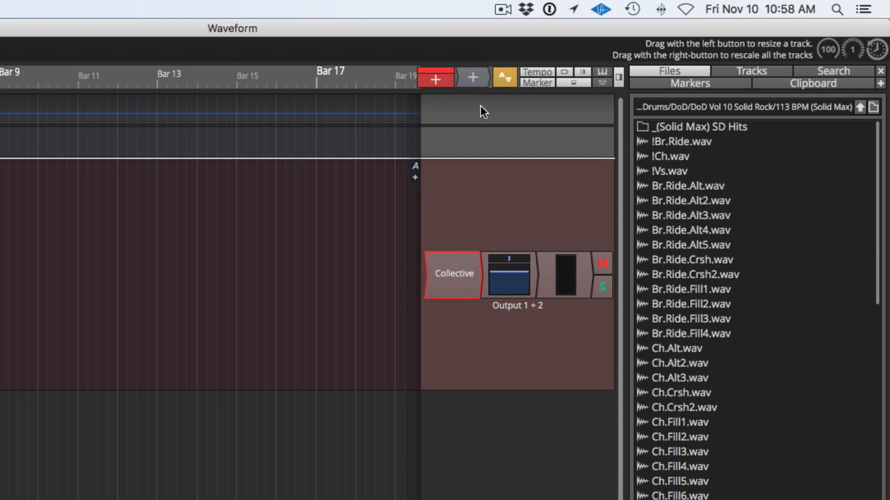
mouse_move(472, 78)
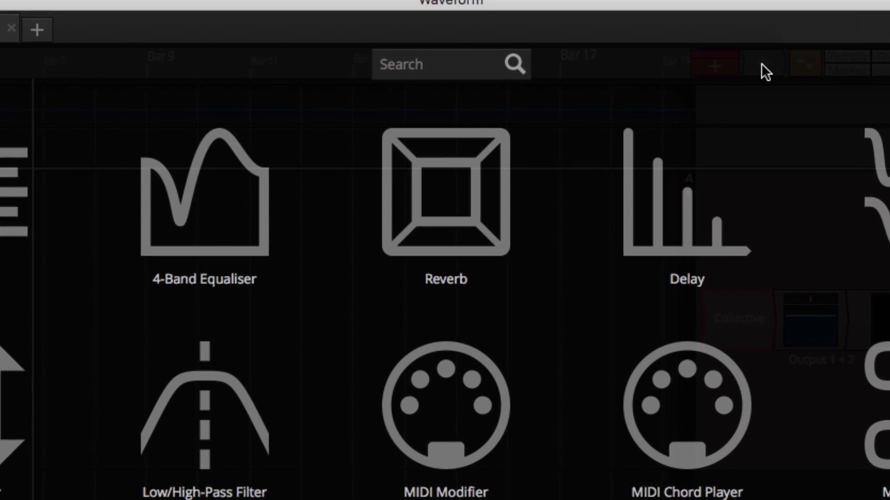
- Search the plugin browser for 'midi' and add MIDI Chord Player before Collective on Track 1
type("midi")
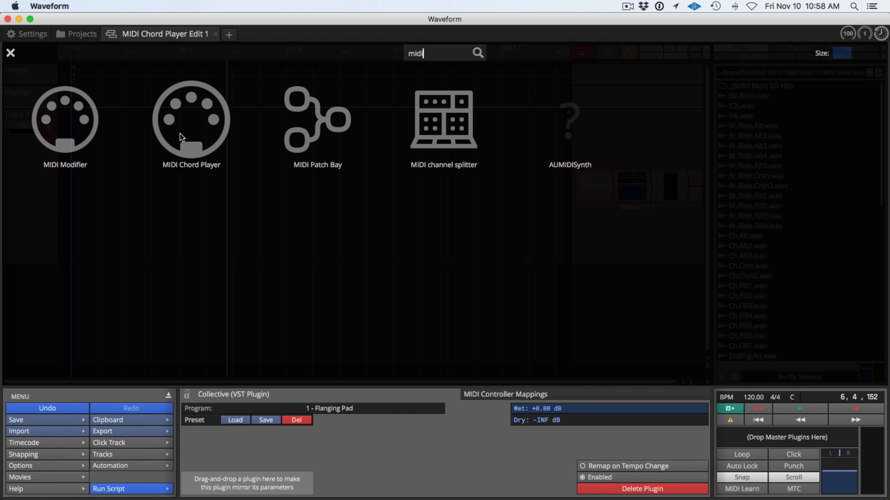
mouse_move(182, 124)
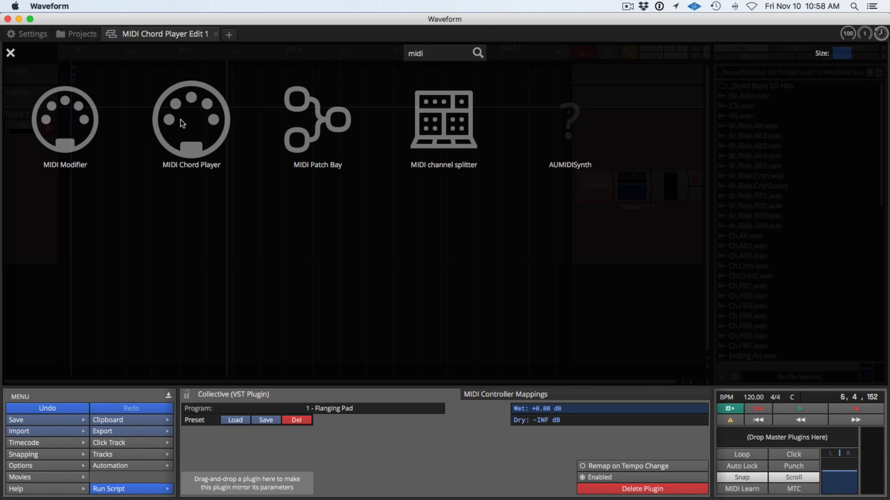
left_click(11, 53)
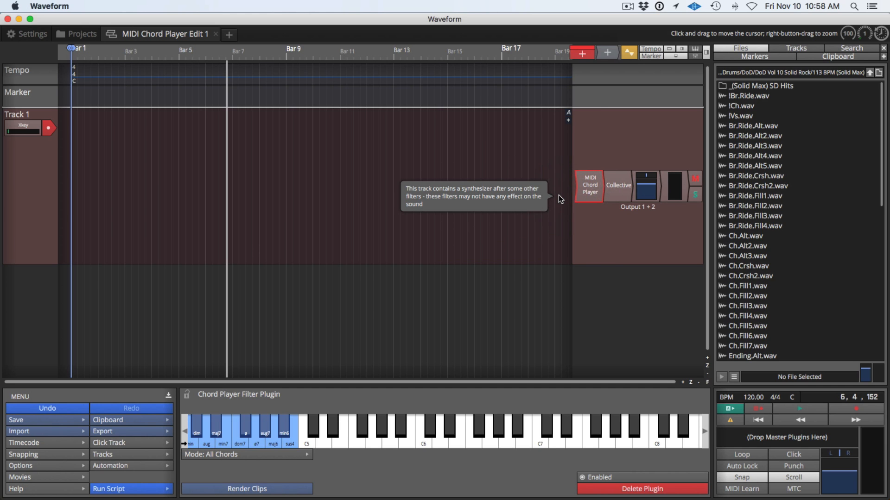
mouse_move(495, 212)
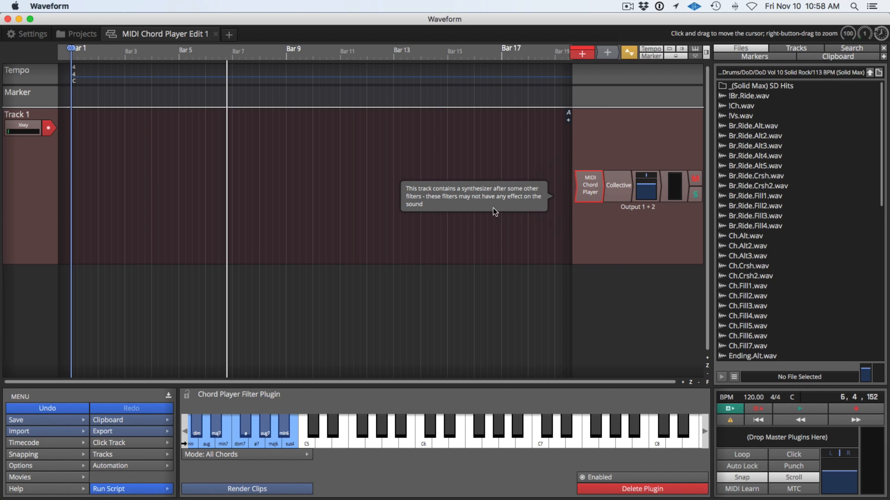
mouse_move(454, 202)
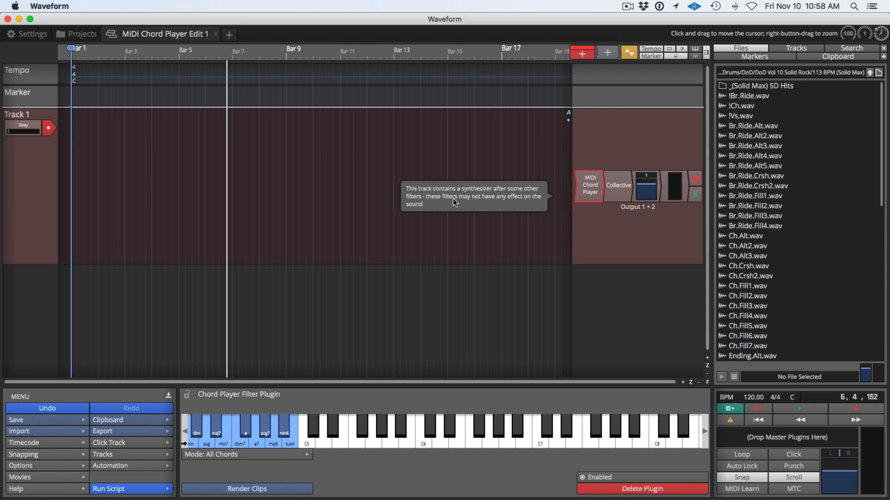
- Dismiss the filter warning and set the chord player's mode to 'Chords in key only'
left_click(453, 198)
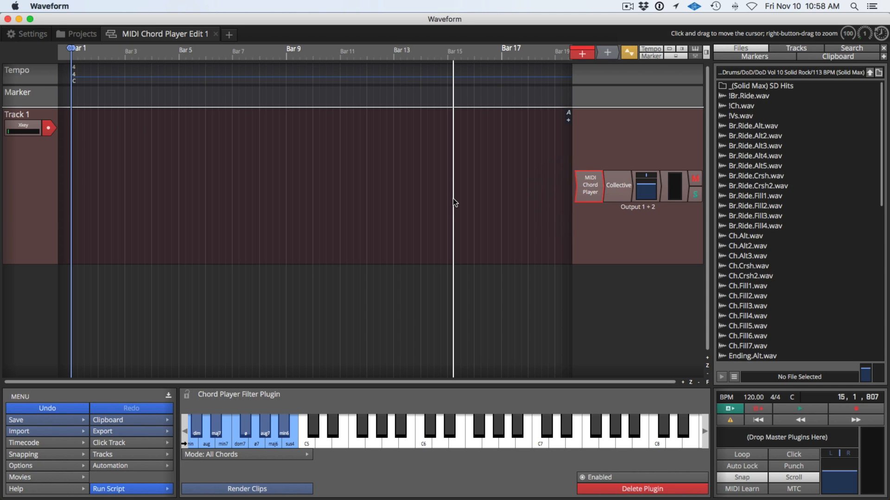
mouse_move(464, 293)
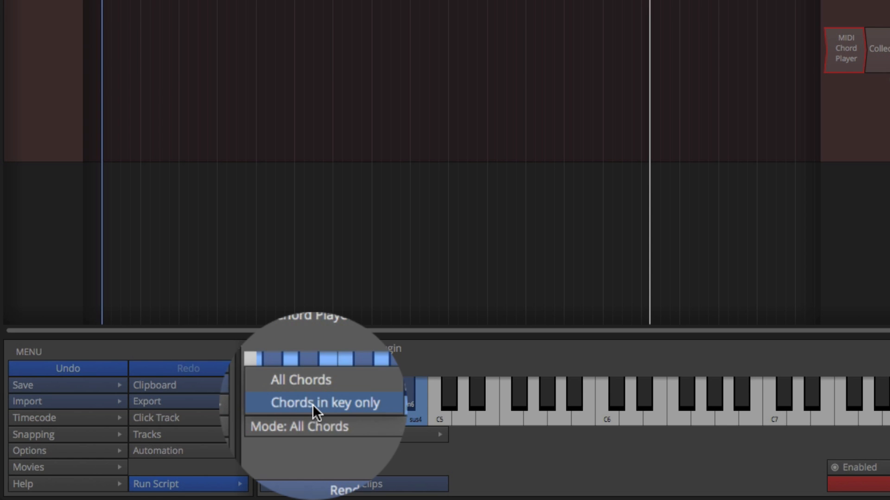
left_click(324, 403)
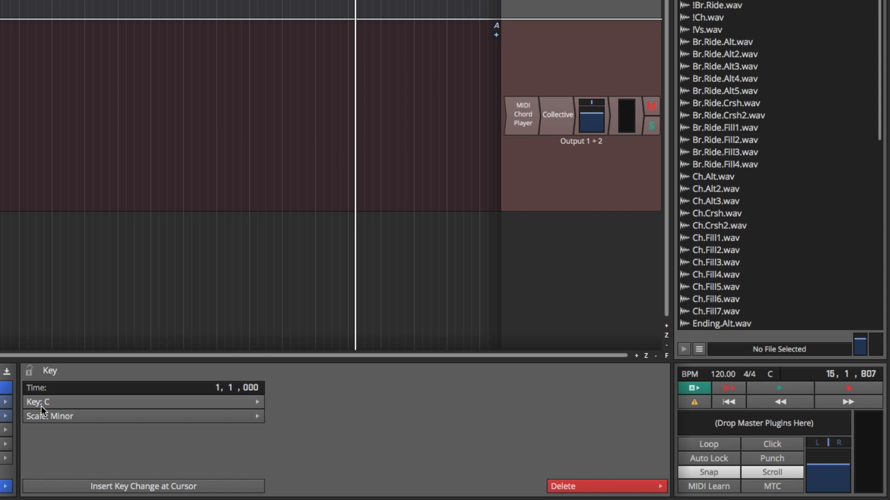
- Change the song's scale from Minor to Major in the Key panel, giving C major
left_click(143, 416)
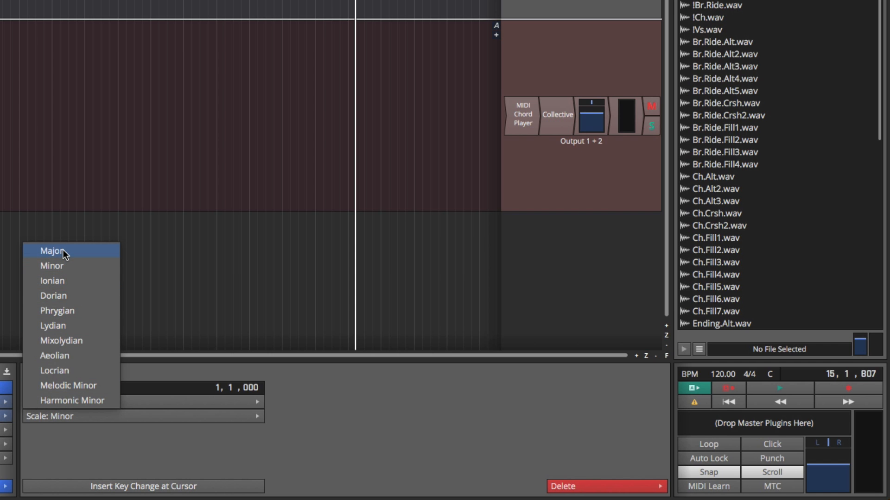
left_click(54, 251)
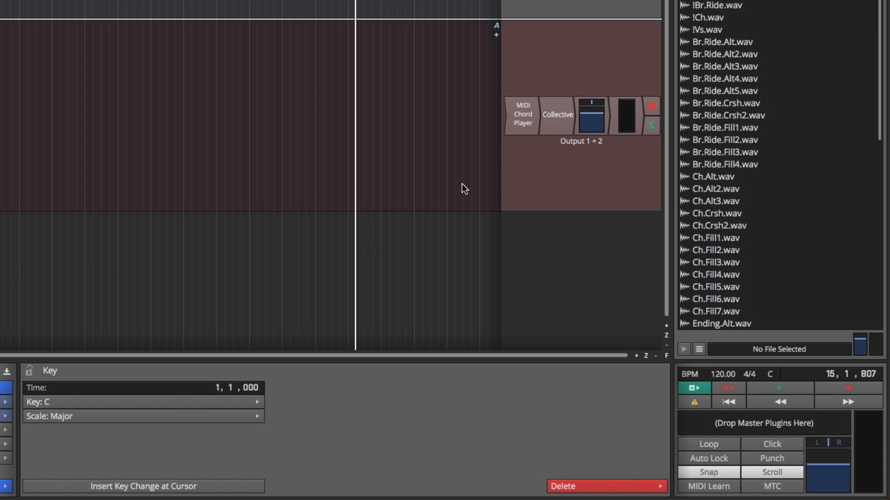
left_click(522, 114)
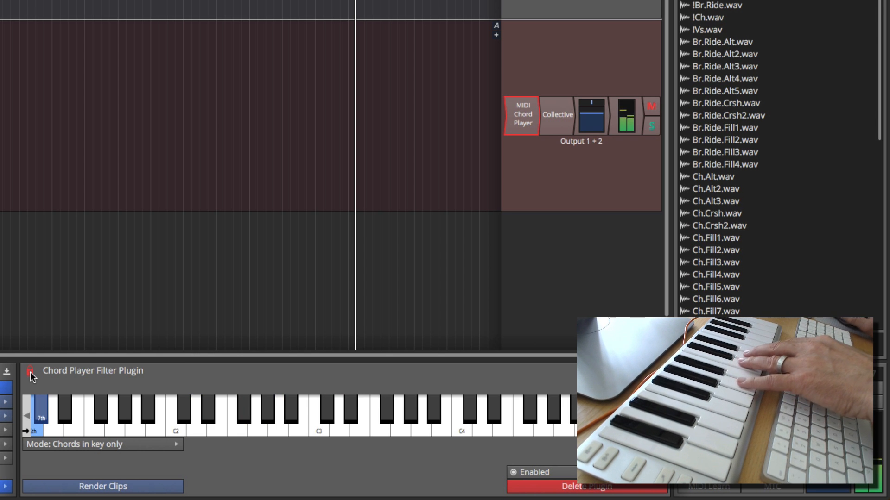
left_click(339, 414)
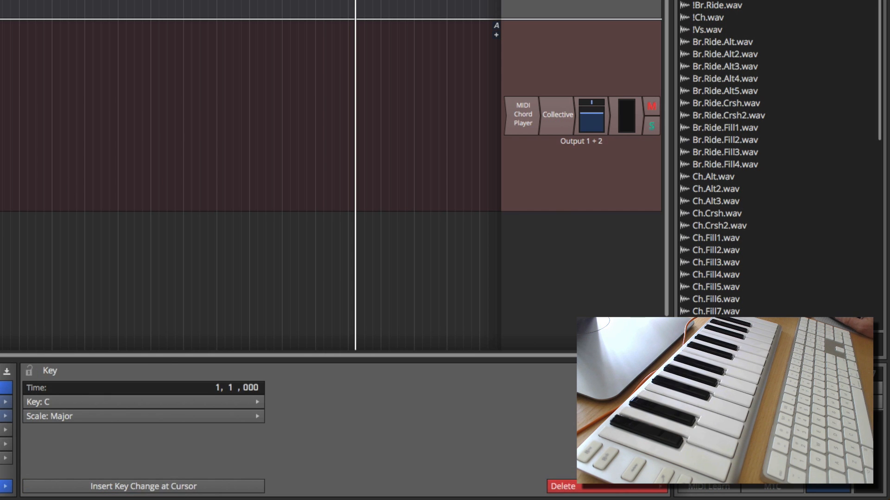
- Set the song key to A Mixolydian via the Scale and Key dropdowns
left_click(143, 416)
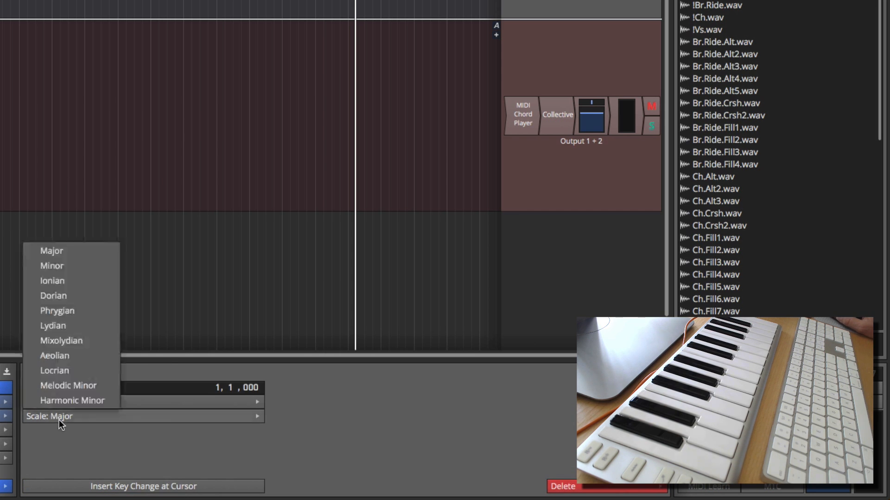
mouse_move(61, 341)
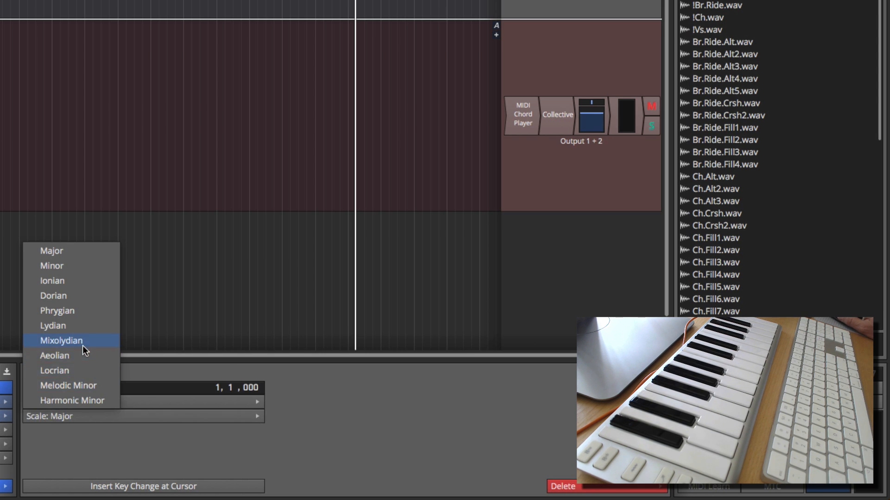
left_click(62, 341)
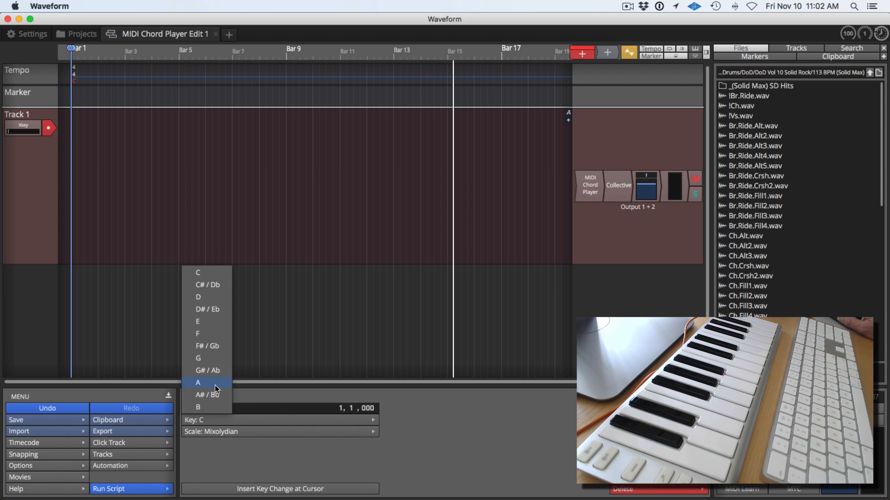
left_click(197, 382)
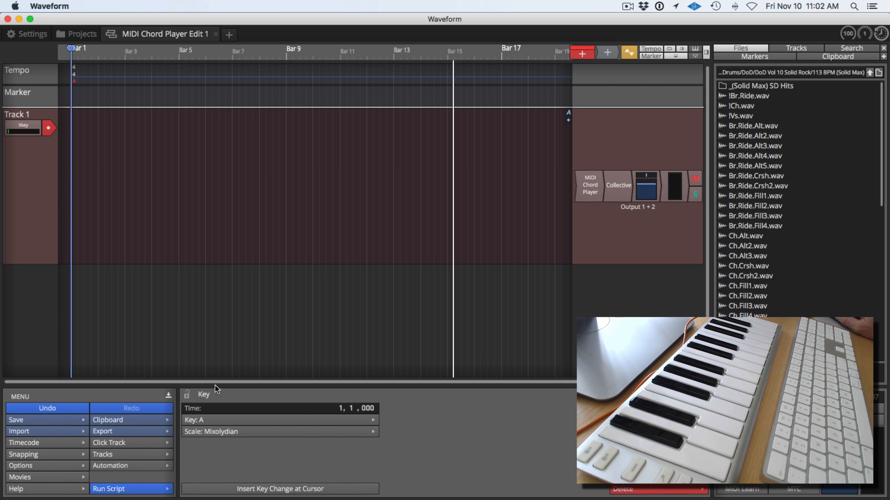
mouse_move(187, 397)
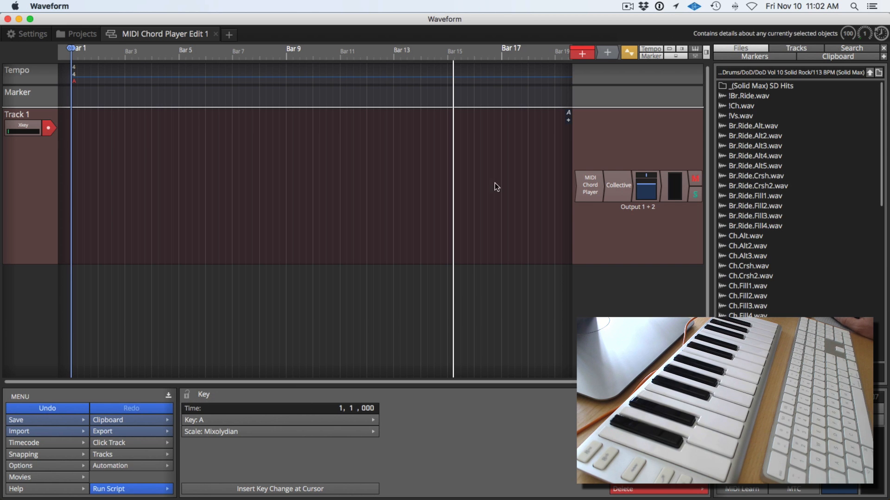
- Show the MIDI Chord Player's panel and audition chords through Collective from the keyboard
left_click(589, 185)
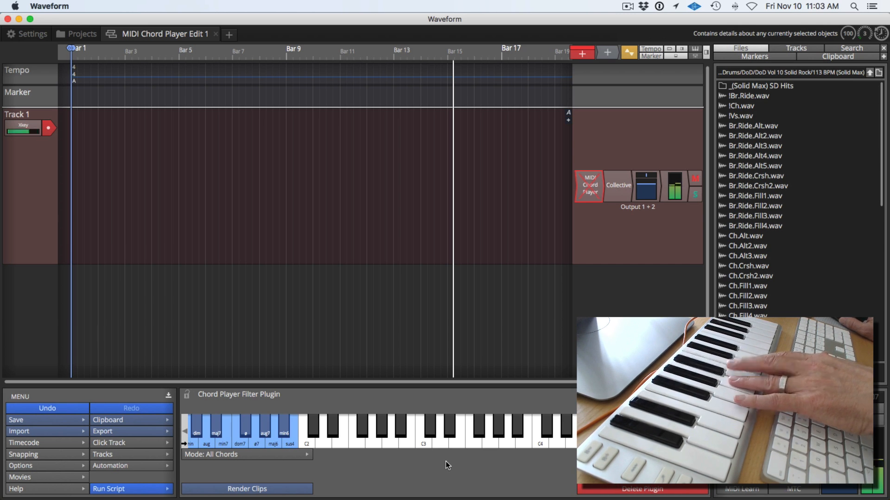
mouse_move(594, 488)
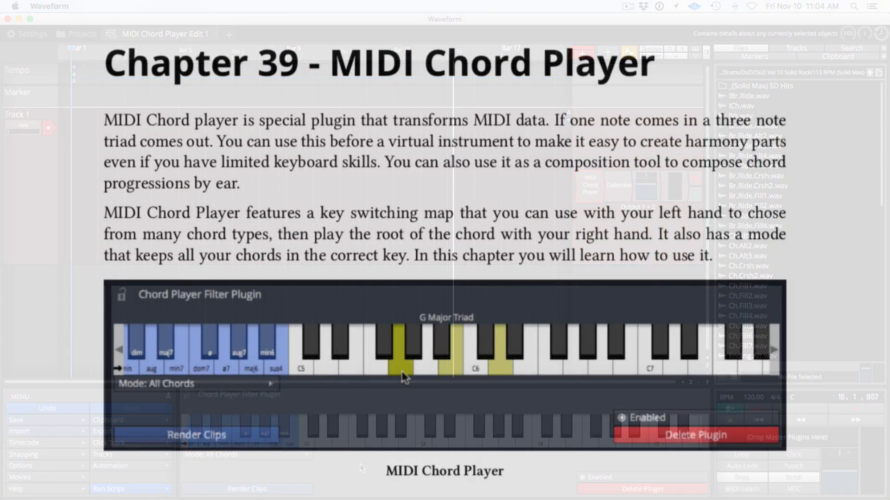
- Scroll Chapter 39 (MIDI Chord Player) down to its Getting Started section
scroll("down", 3)
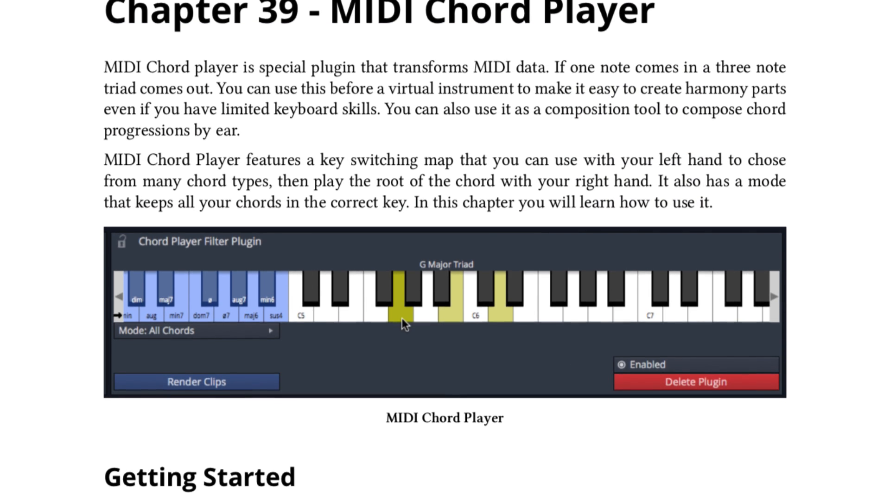
scroll("down", 3)
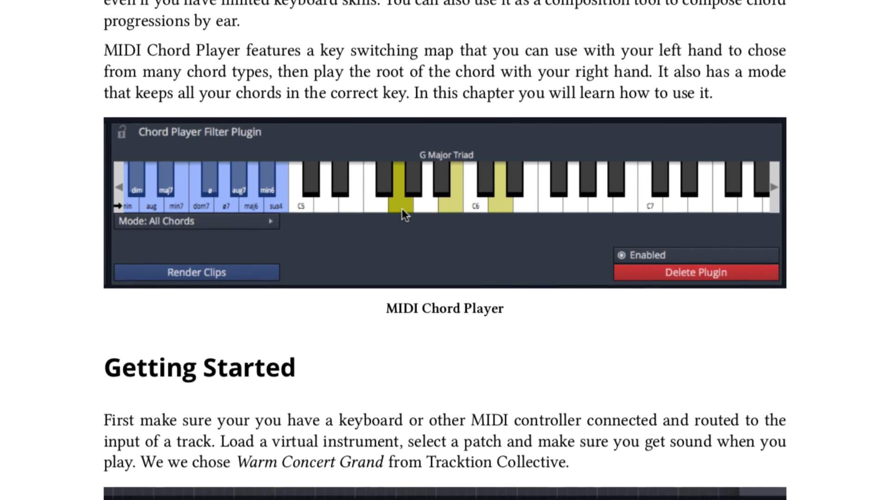